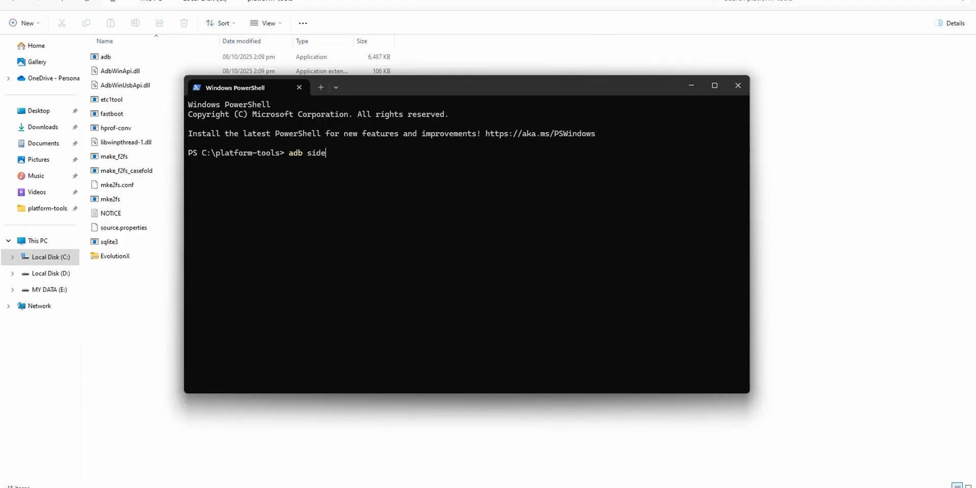
{"action": "type", "text": "load Evo"}
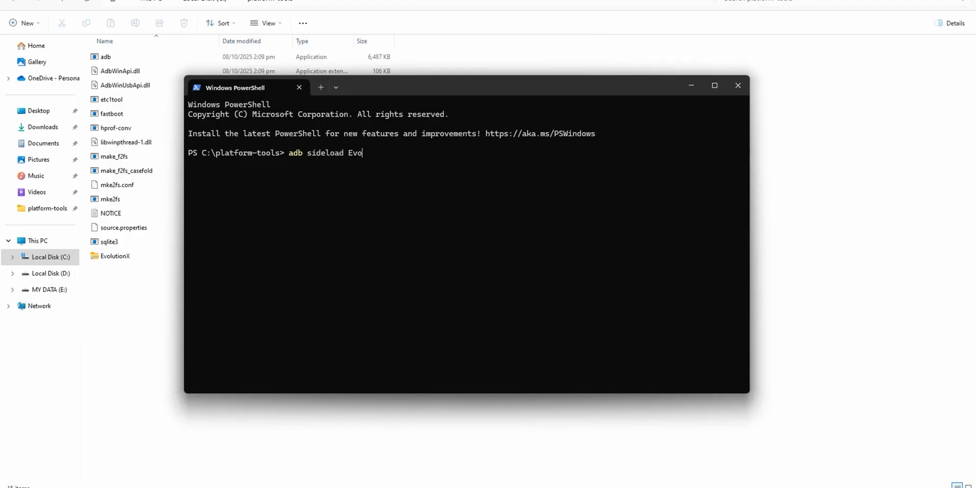
{"action": "type", "text": "lutionX.z"}
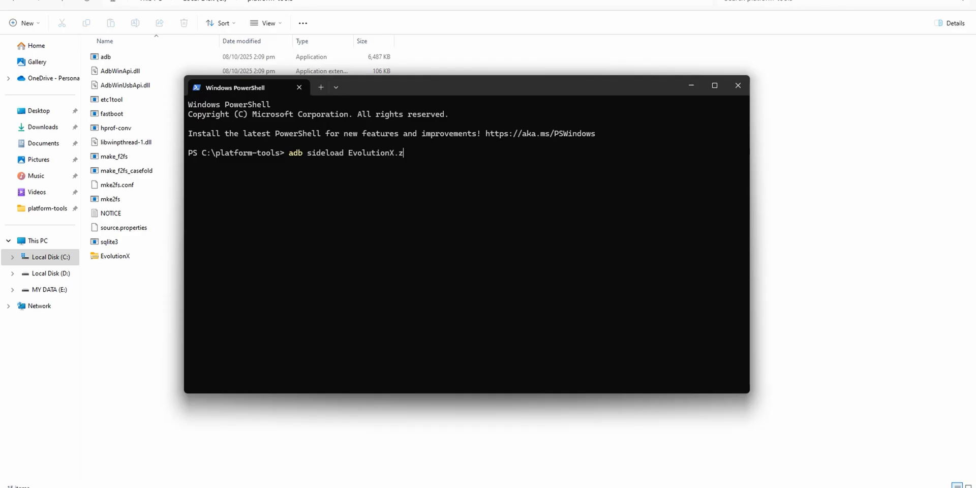
{"action": "type", "text": "ip"}
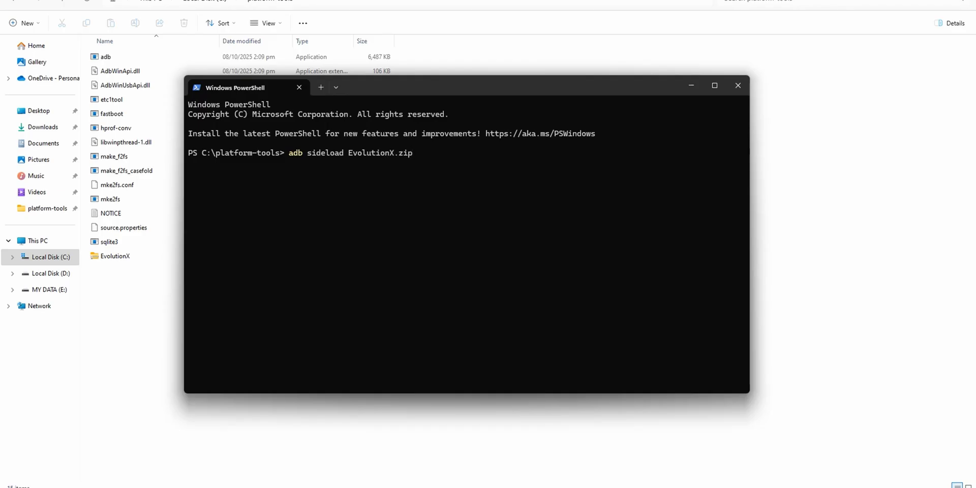